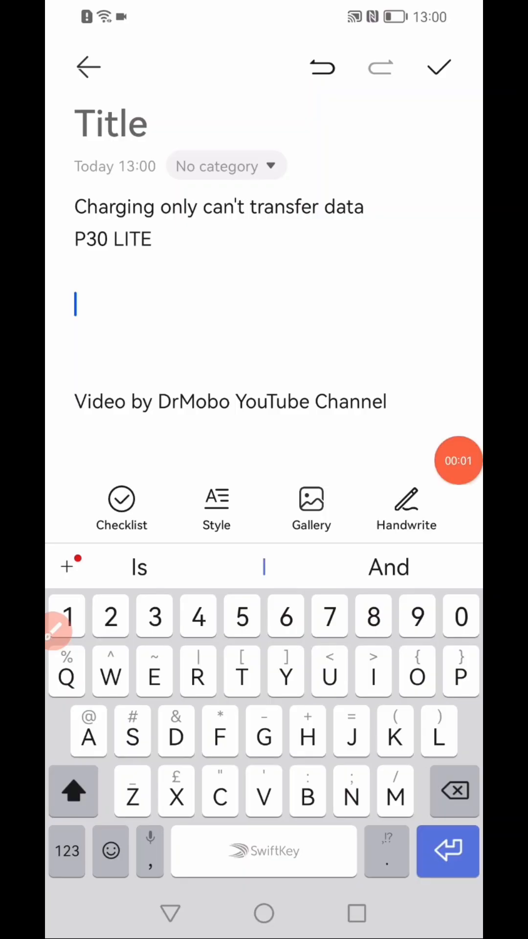
Open Settings from the Control Panel gear and scroll to About phone.
double_click(113, 206)
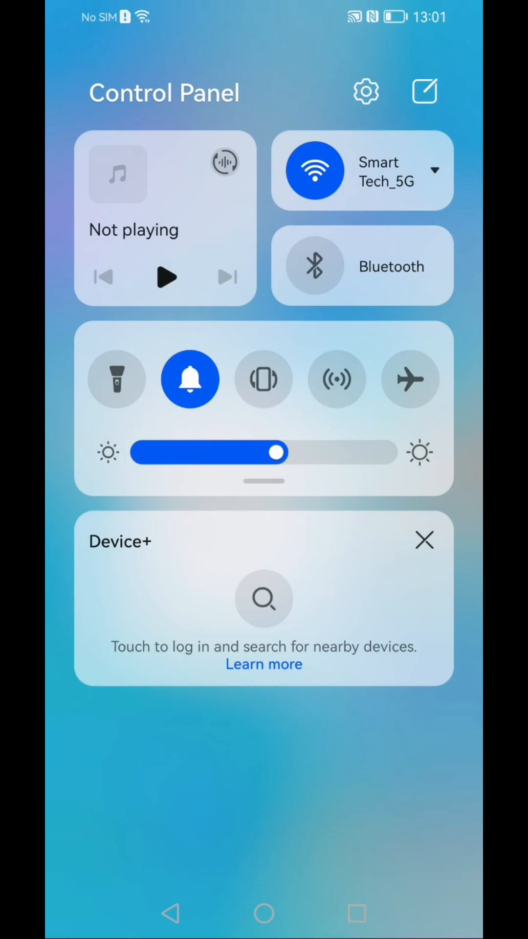
left_click(366, 91)
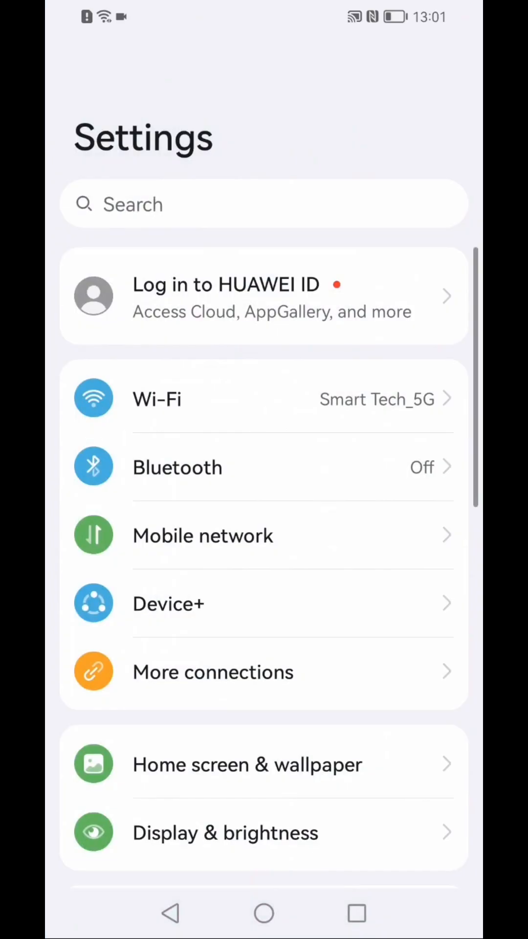
scroll("down", 3)
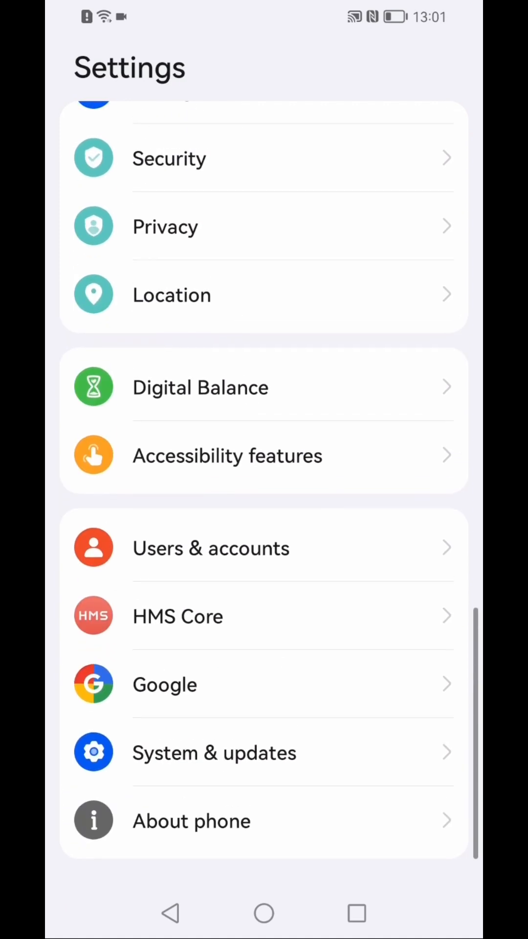
Tap Build number in About phone to enable developer mode, then go back.
left_click(192, 821)
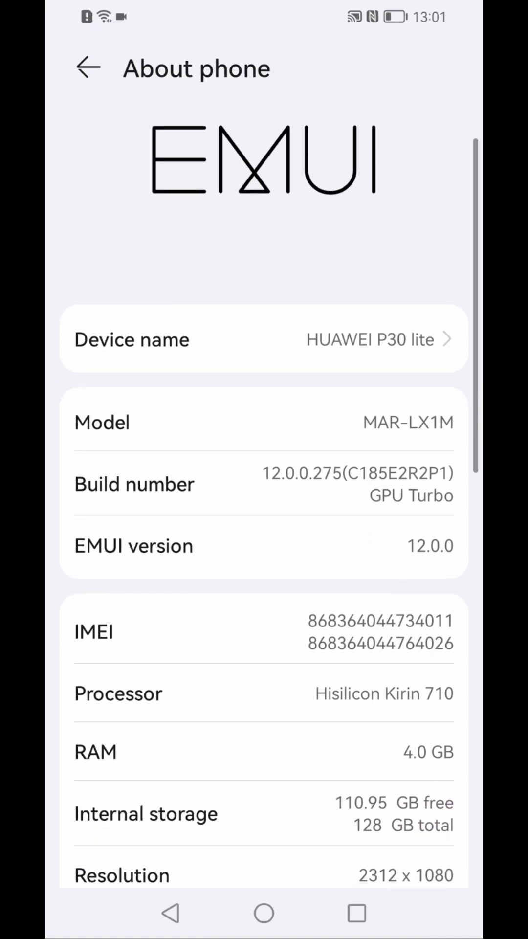
left_click(264, 483)
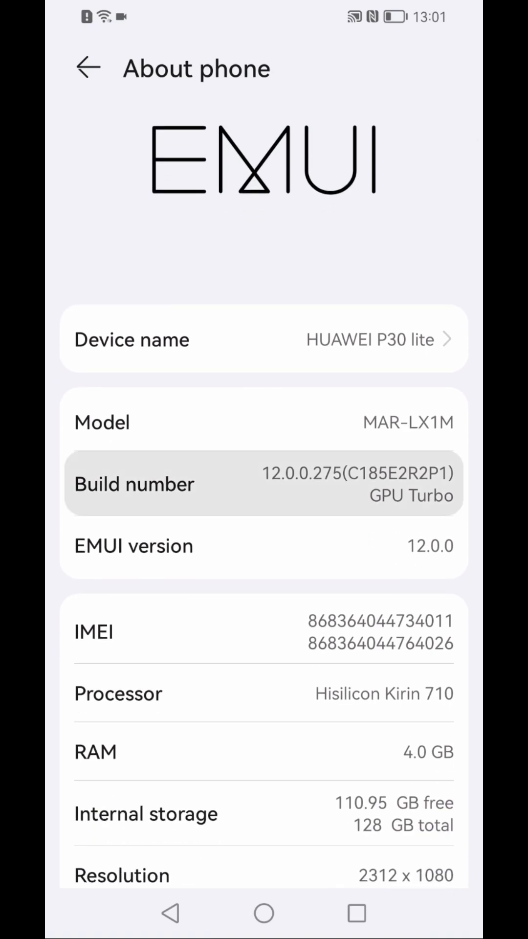
left_click(264, 484)
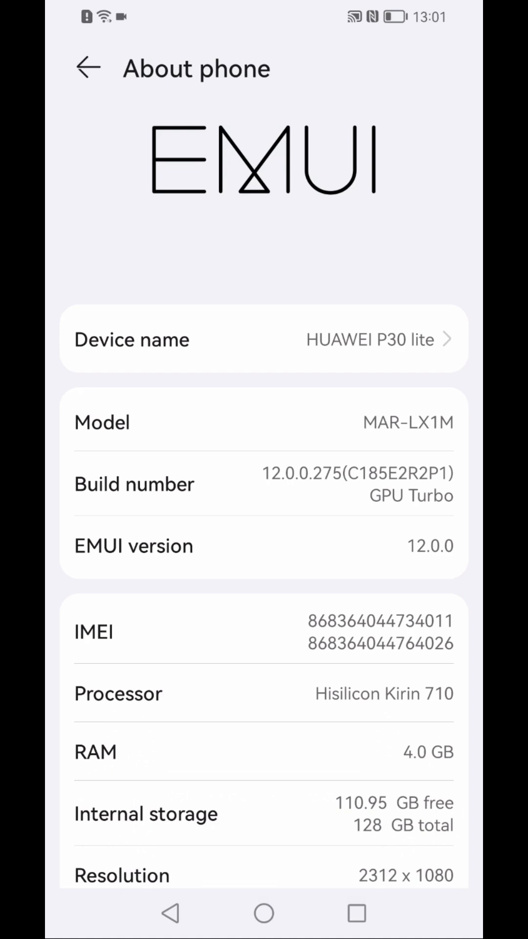
left_click(87, 68)
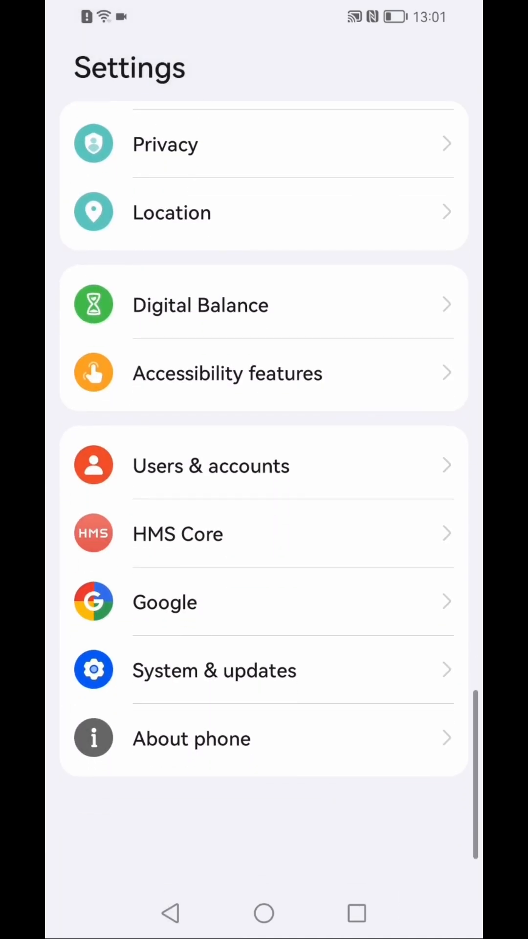
Go into System & updates and scroll to Developer options.
scroll("down", 3)
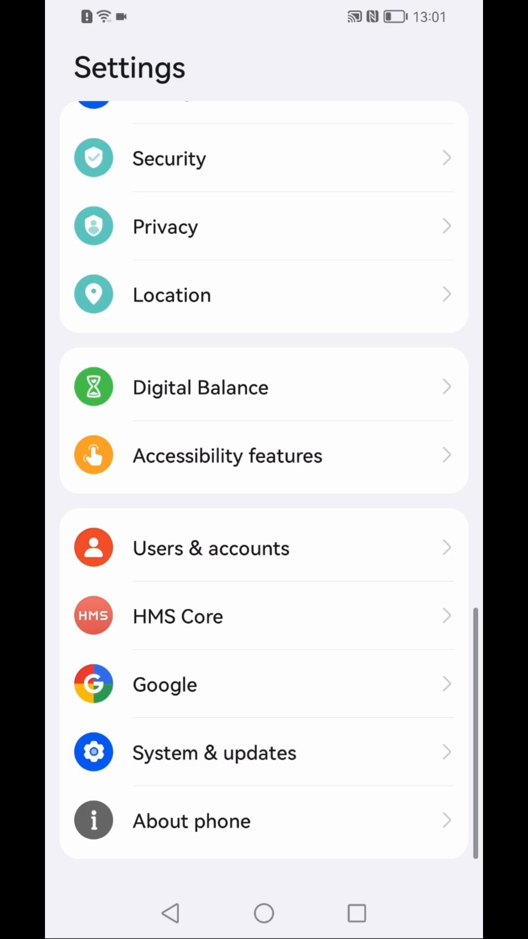
left_click(213, 752)
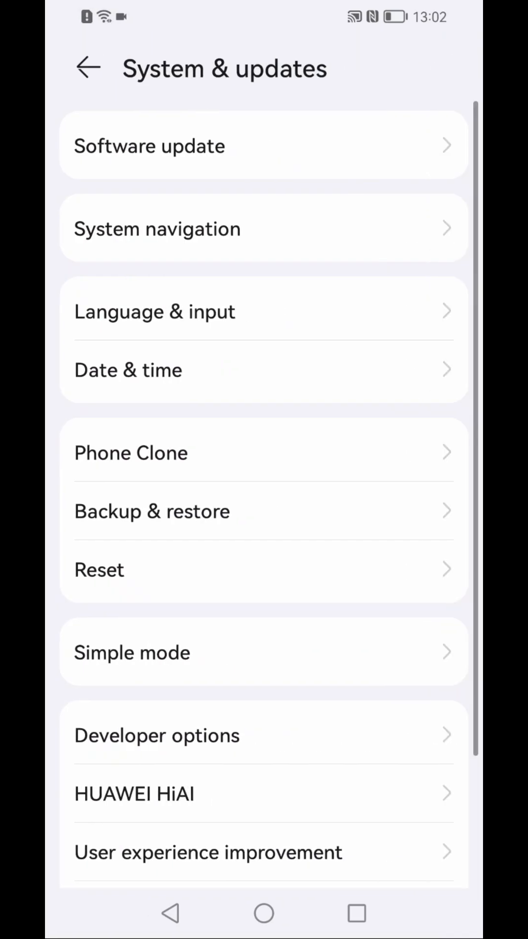
scroll("down", 3)
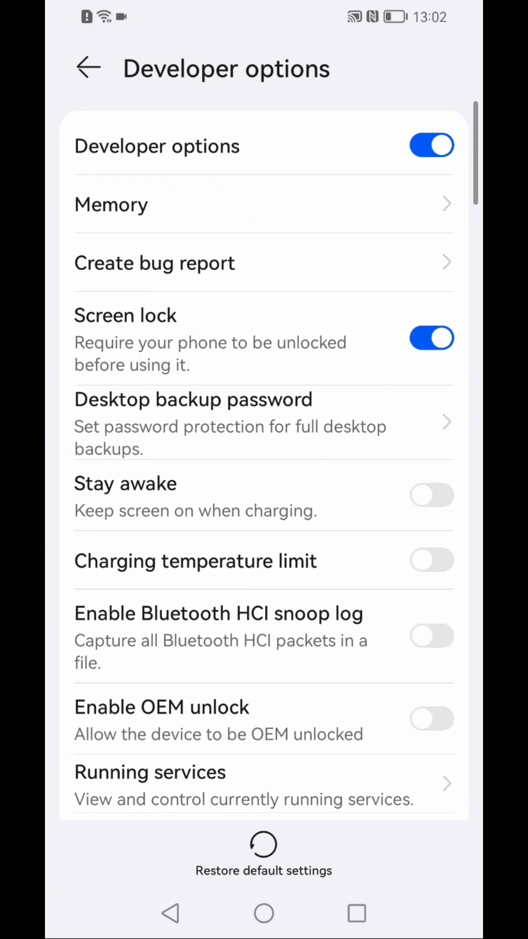
Switch on USB debugging and confirm the Allow USB debugging prompt with OK.
scroll("down", 3)
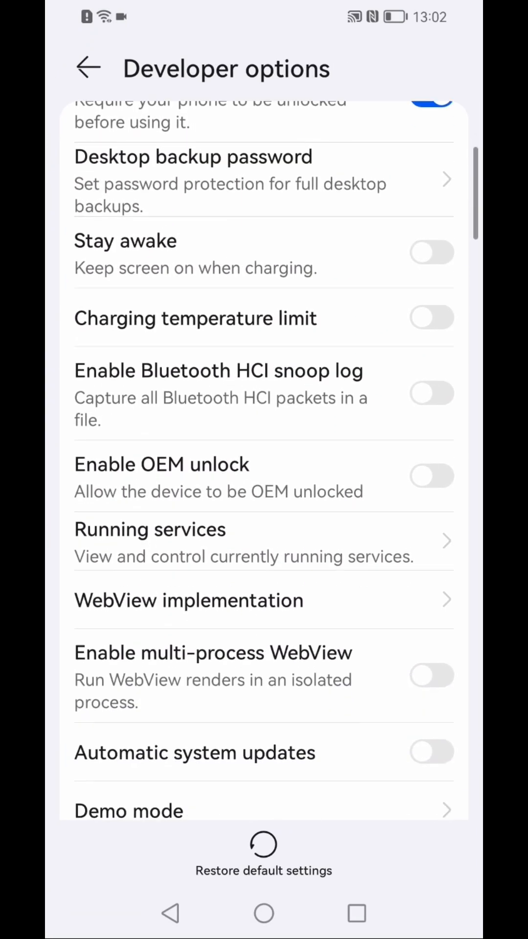
scroll("down", 3)
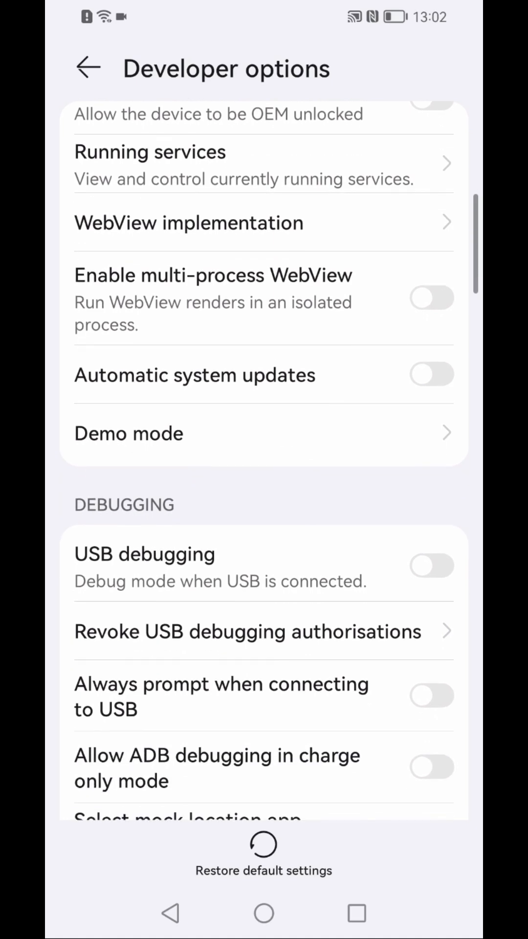
left_click(432, 567)
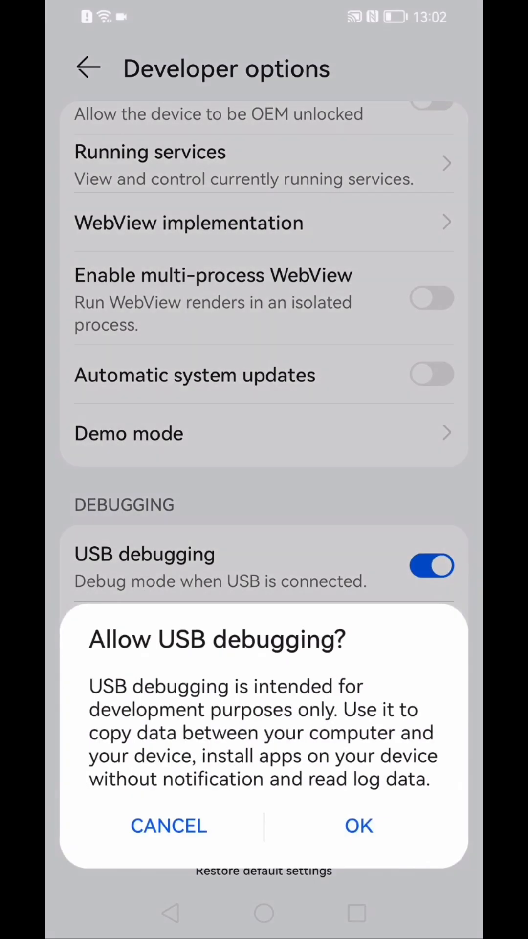
left_click(358, 825)
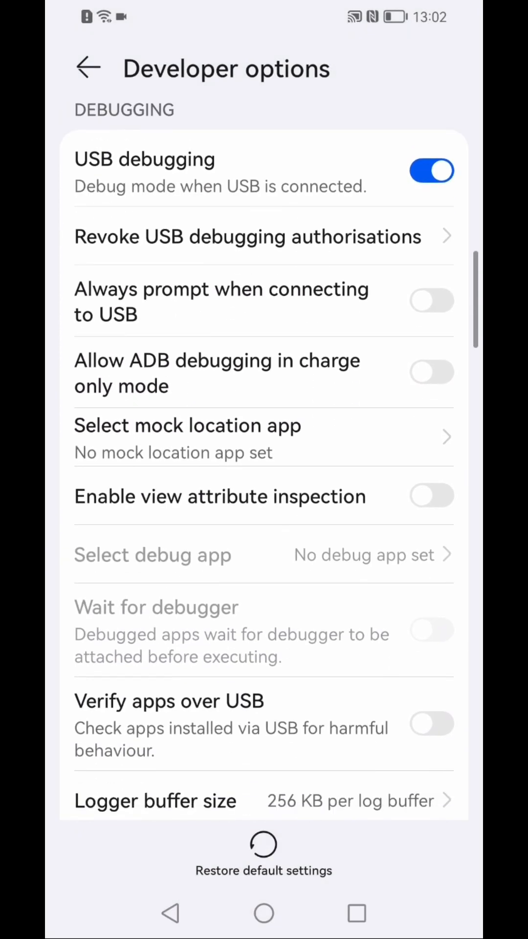
Scroll to Networking and open Select USB configuration, currently Charge only.
scroll("down", 3)
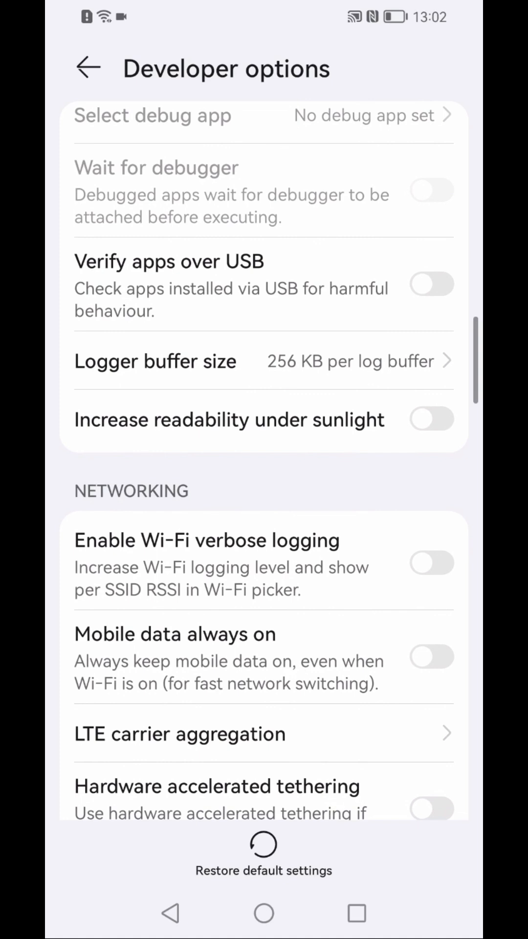
scroll("down", 3)
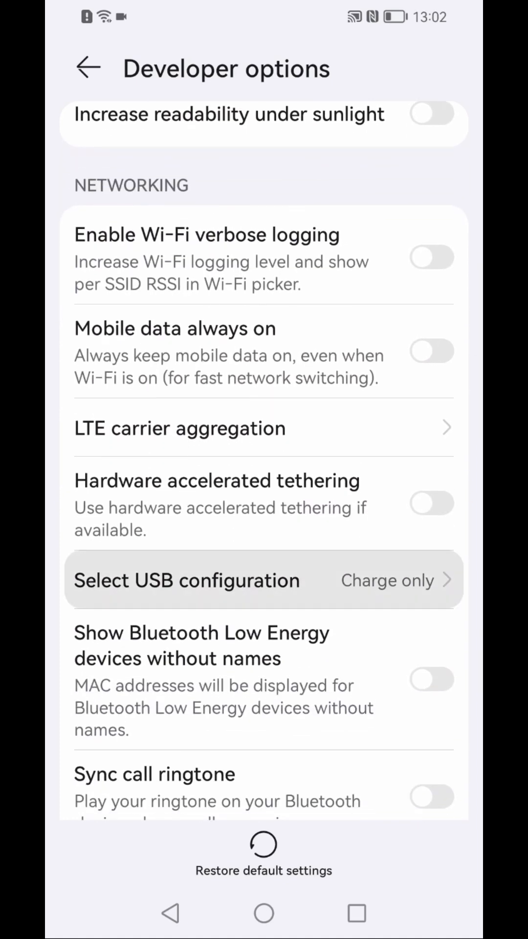
left_click(187, 580)
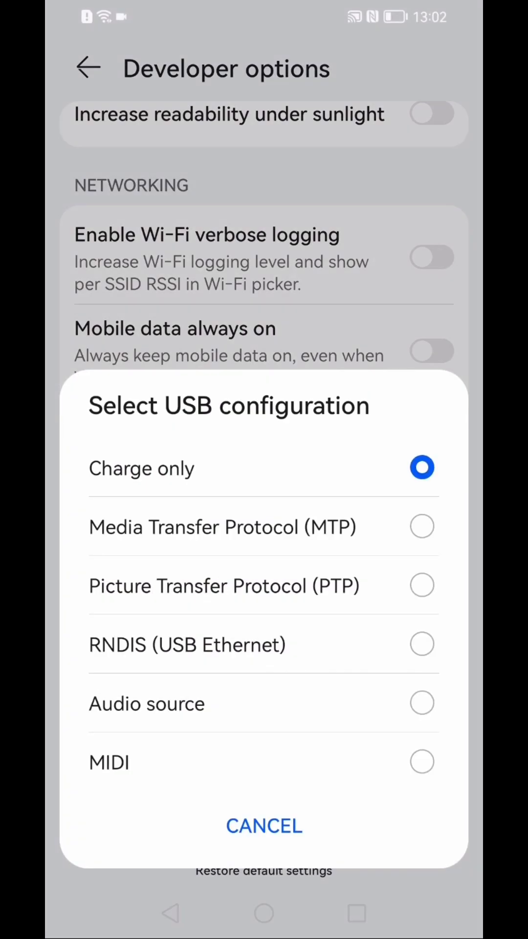